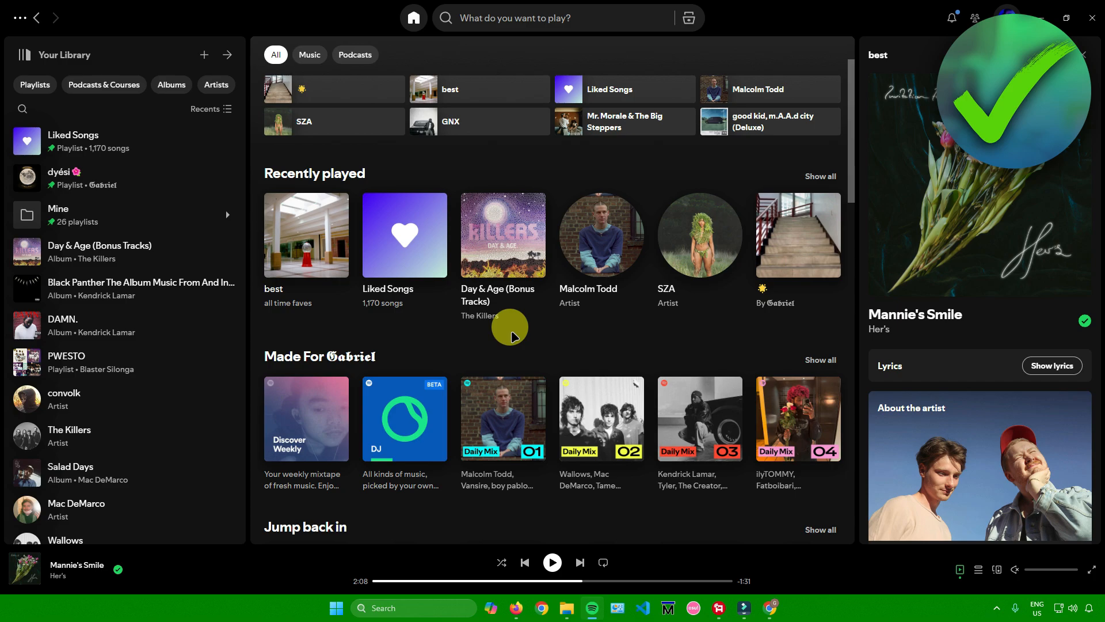
{"action": "mouse_move", "coordinate": [416, 338]}
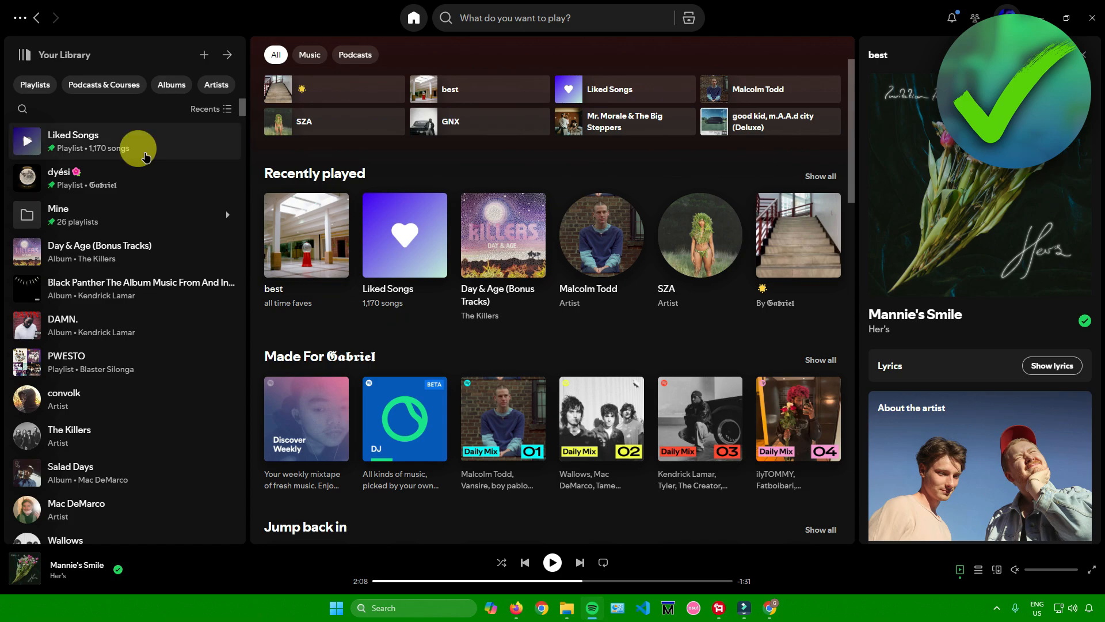
{"action": "mouse_move", "coordinate": [204, 55]}
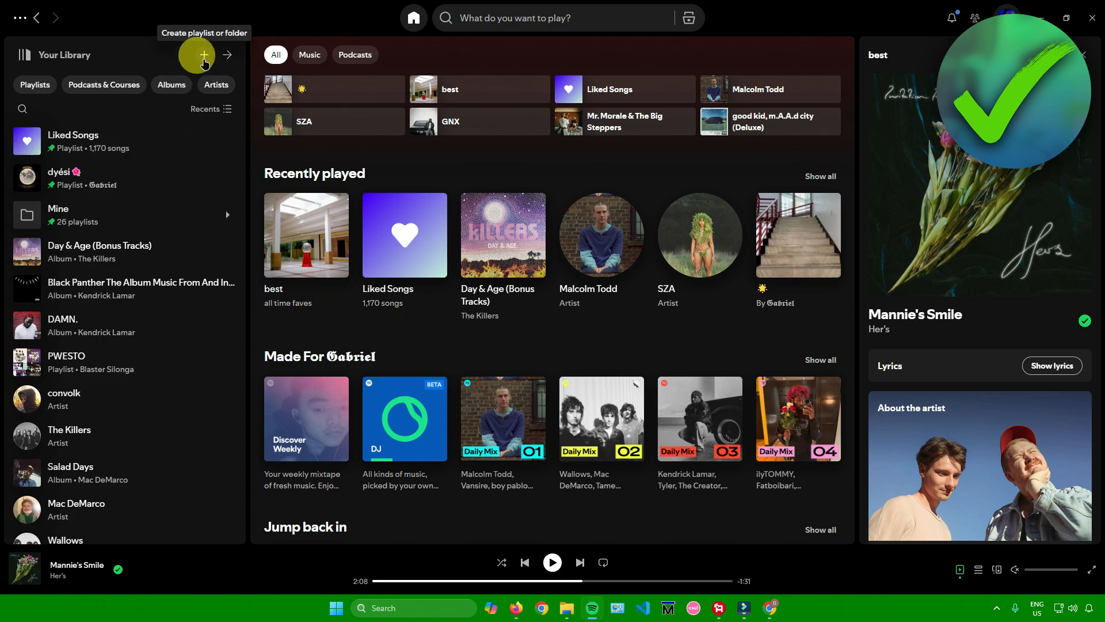
Step: Create a new empty playlist and rename it 'Same Song Playlist'
{"action": "left_click", "coordinate": [204, 55]}
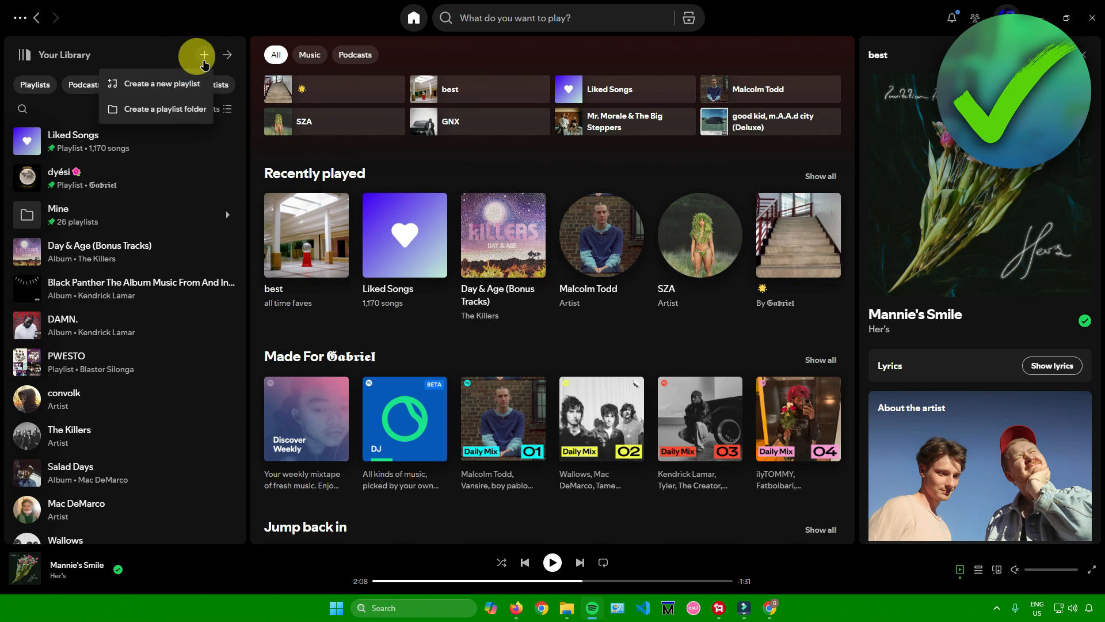
{"action": "left_click", "coordinate": [161, 83]}
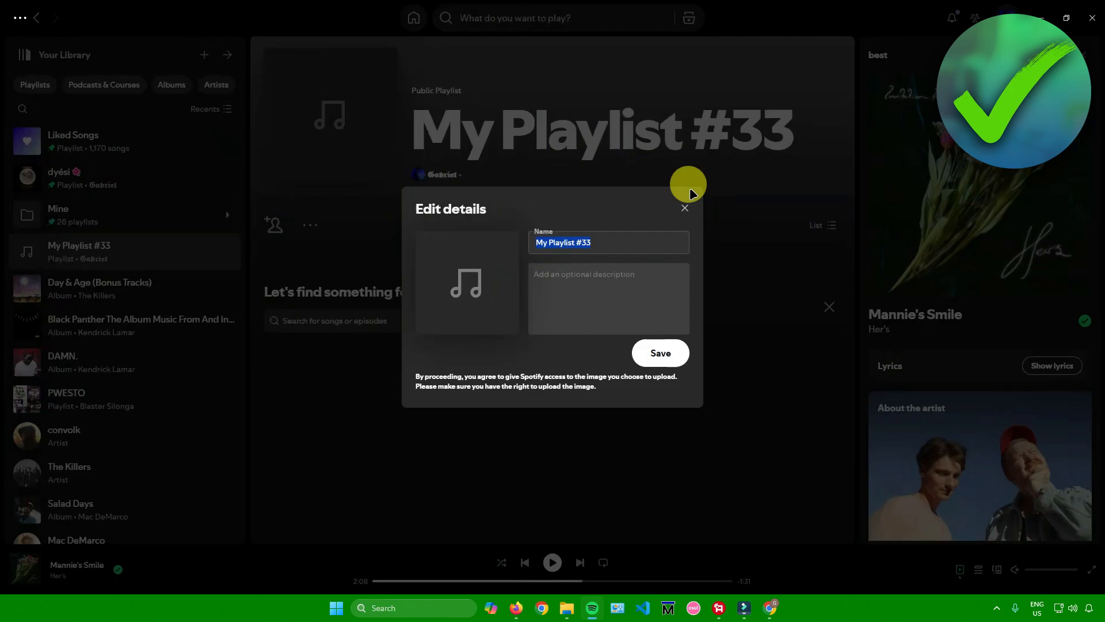
{"action": "mouse_move", "coordinate": [638, 227]}
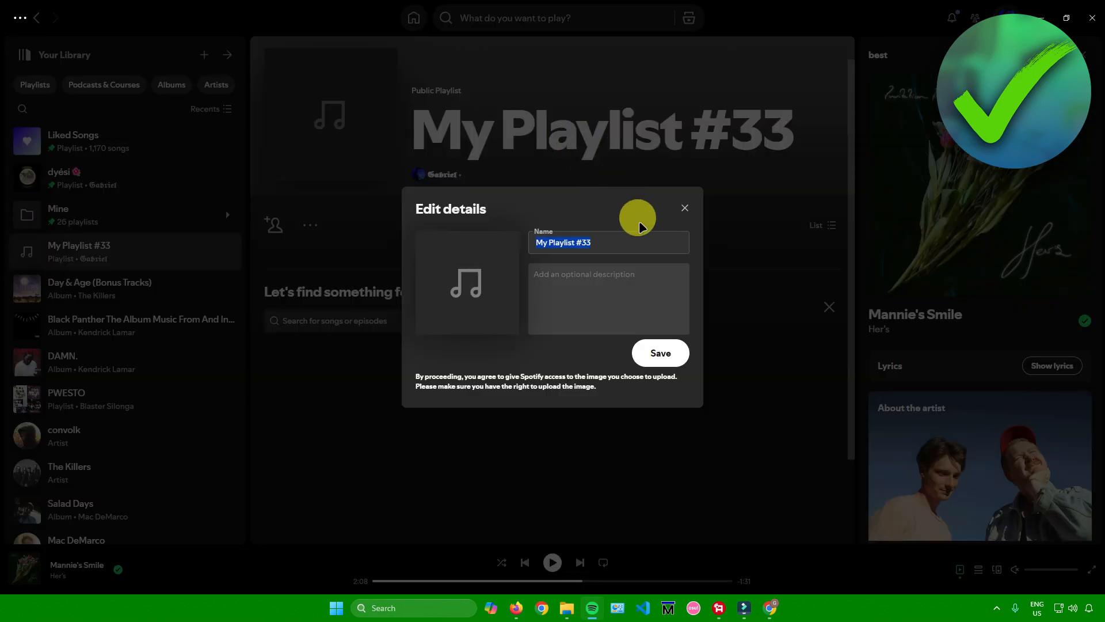
{"action": "left_click", "coordinate": [658, 352]}
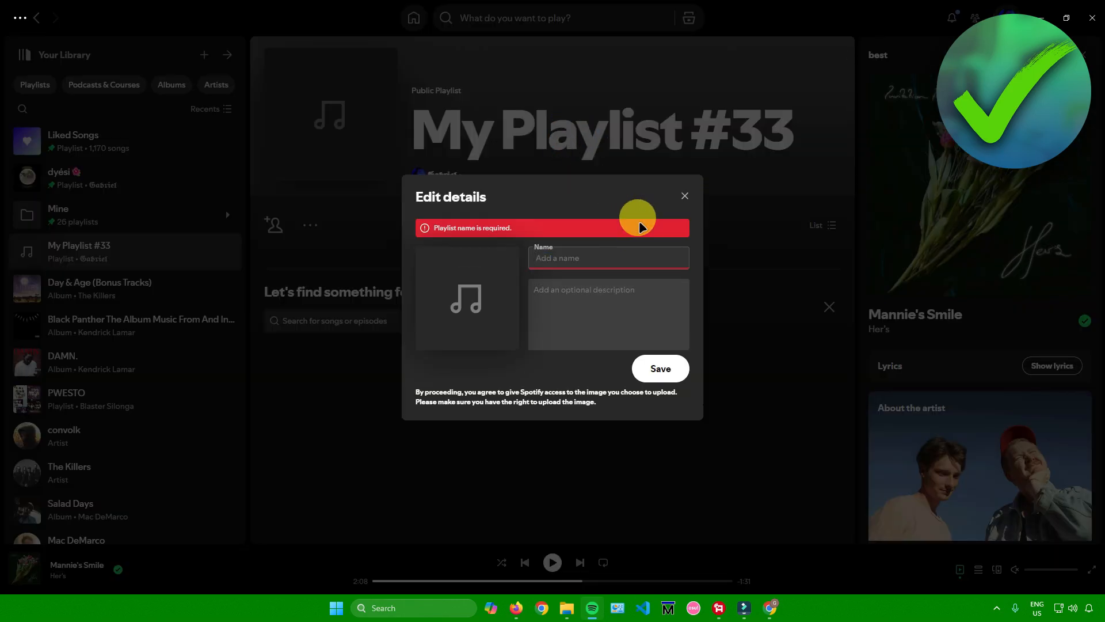
{"action": "type", "text": "Same Song Playlist"}
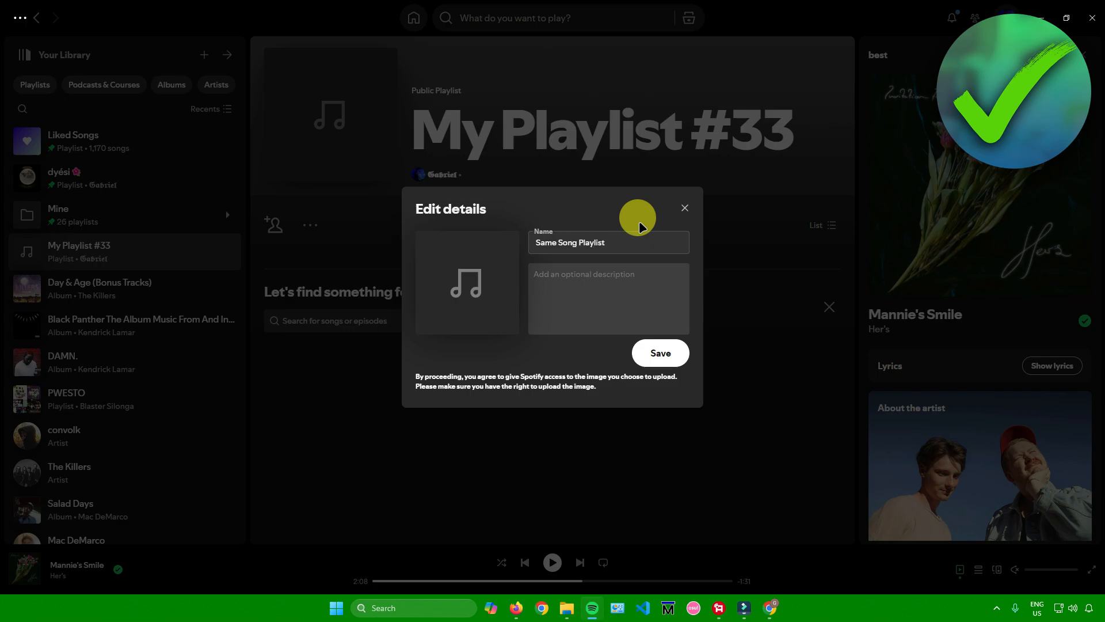
{"action": "left_click", "coordinate": [658, 352]}
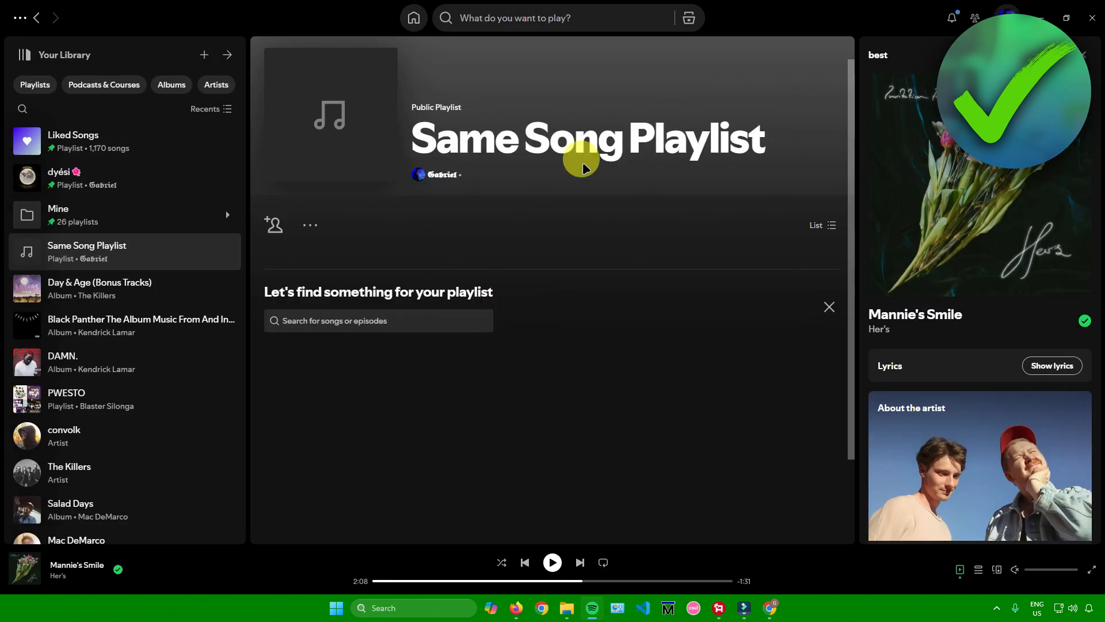
{"action": "mouse_move", "coordinate": [277, 155]}
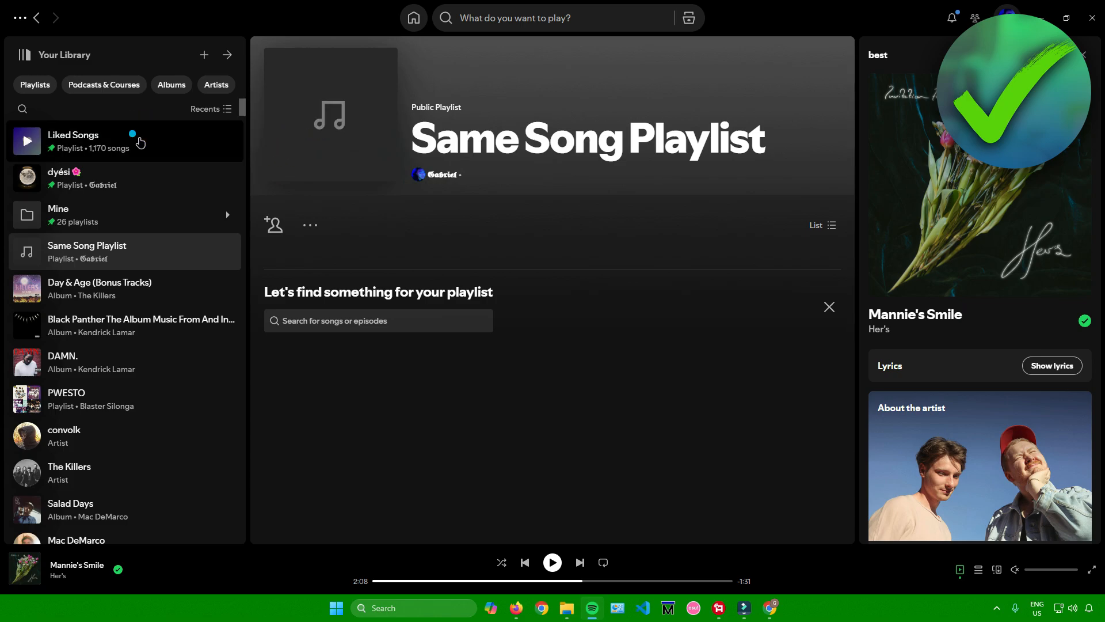
Step: From Liked Songs, add Kendrick Lamar's 'squabble up' to Same Song Playlist
{"action": "left_click", "coordinate": [72, 141]}
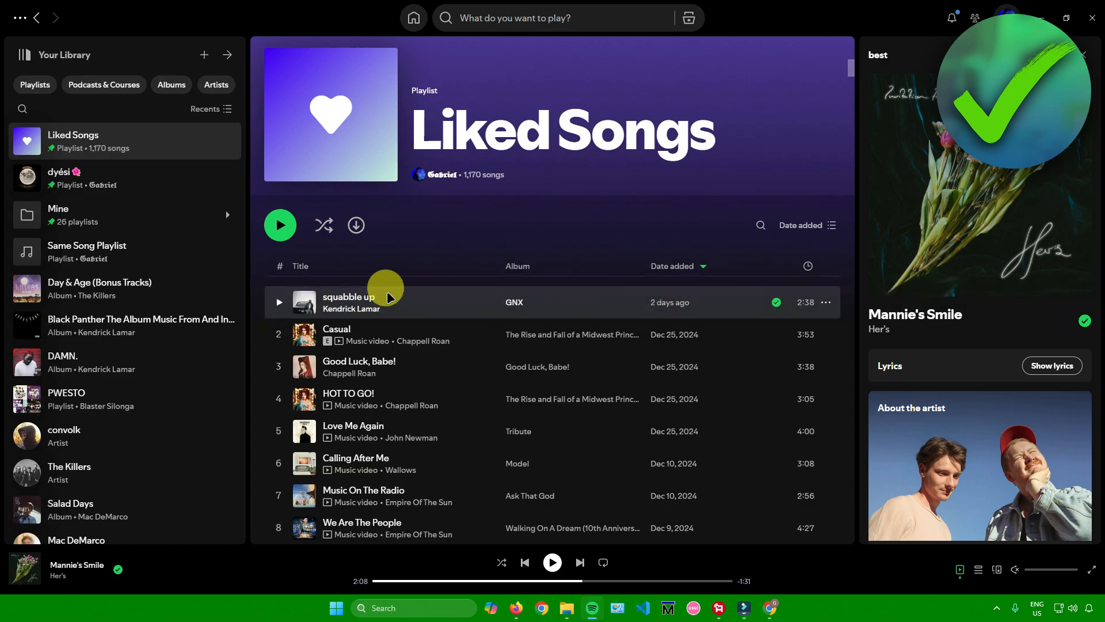
{"action": "mouse_move", "coordinate": [394, 291]}
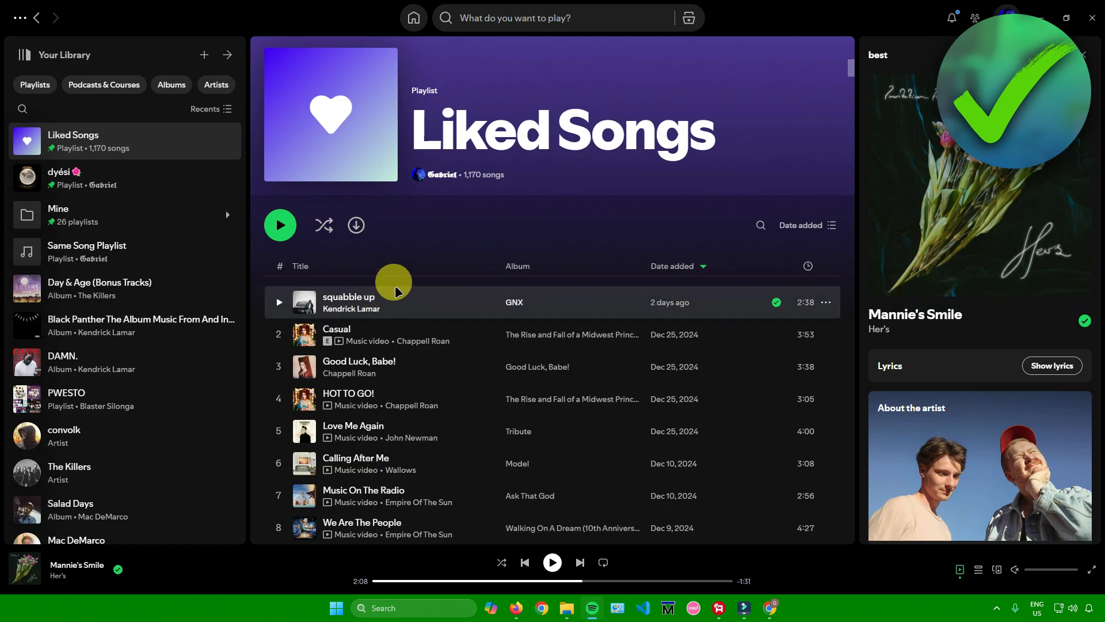
{"action": "mouse_move", "coordinate": [825, 303]}
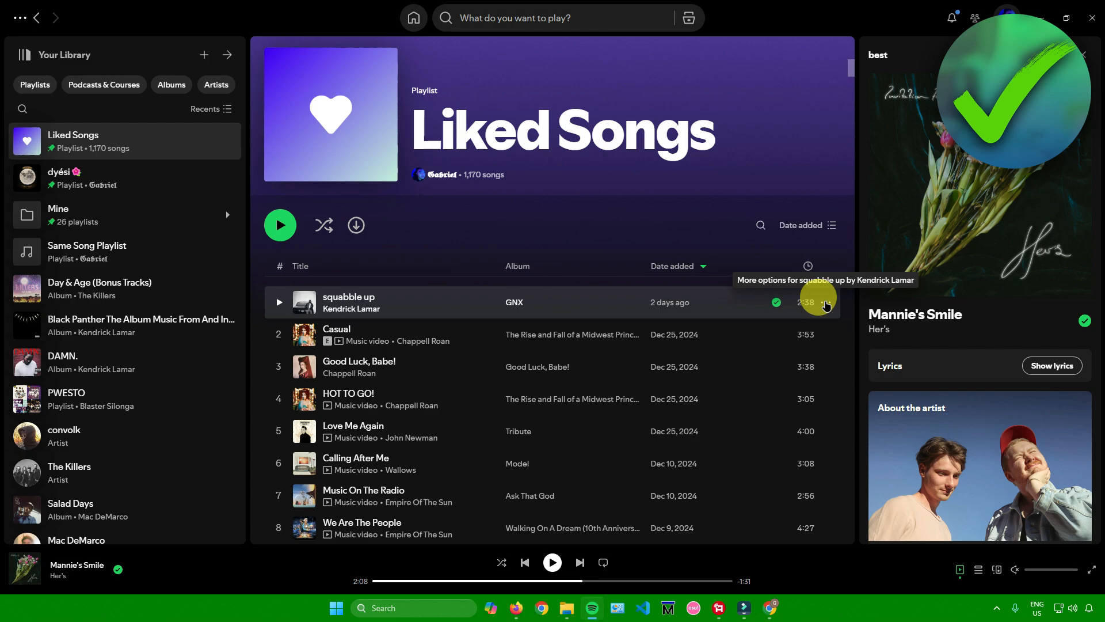
{"action": "left_click", "coordinate": [825, 303]}
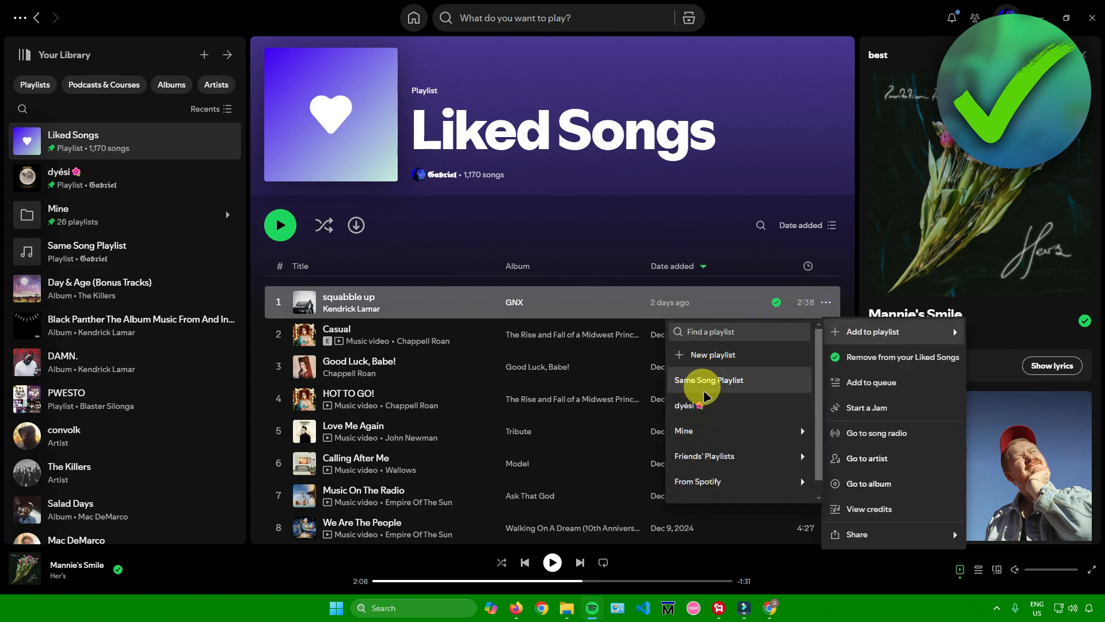
{"action": "mouse_move", "coordinate": [708, 385]}
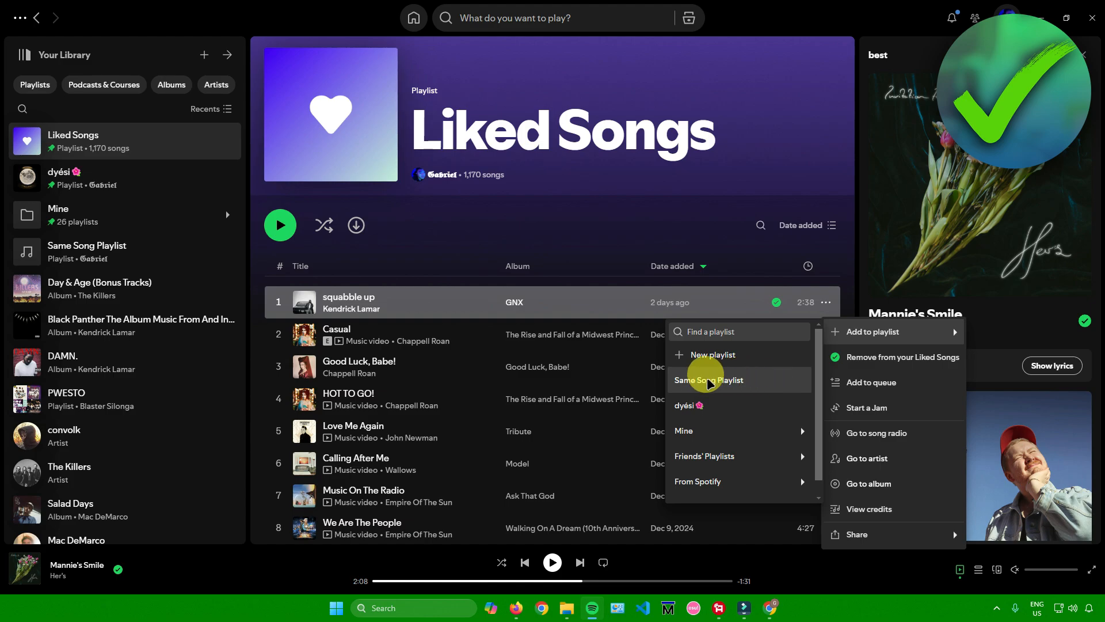
{"action": "mouse_move", "coordinate": [724, 384]}
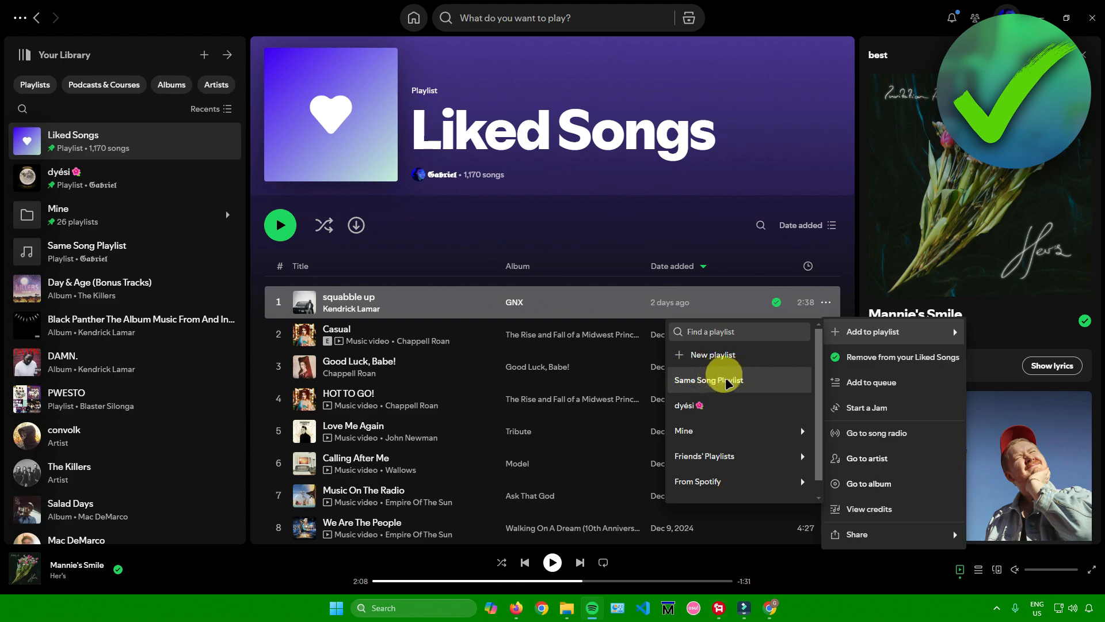
{"action": "left_click", "coordinate": [708, 379]}
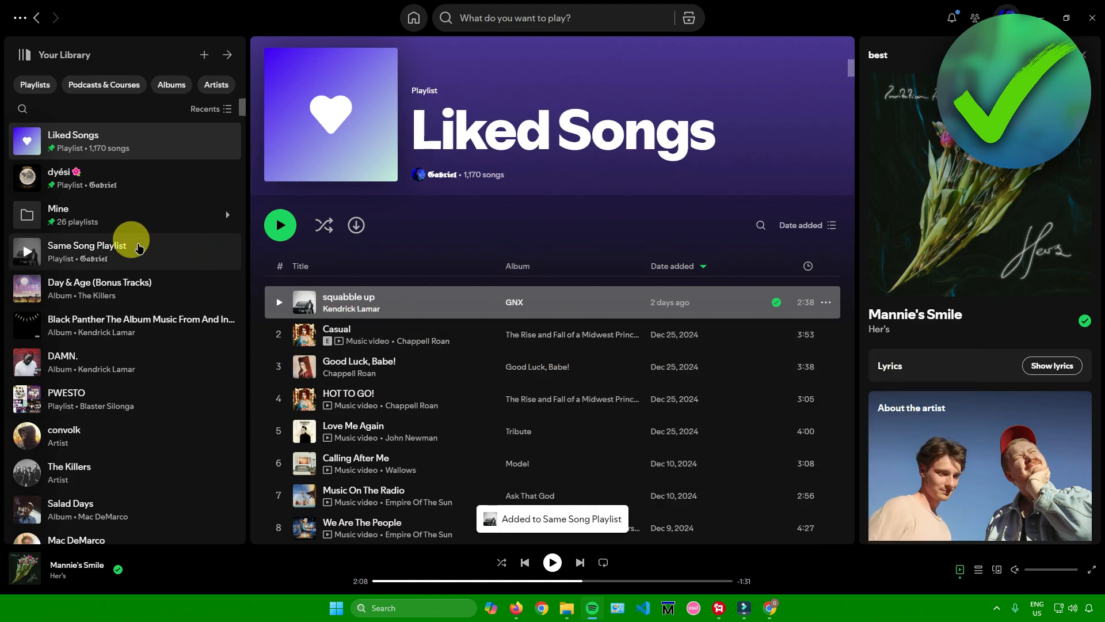
{"action": "left_click", "coordinate": [86, 251]}
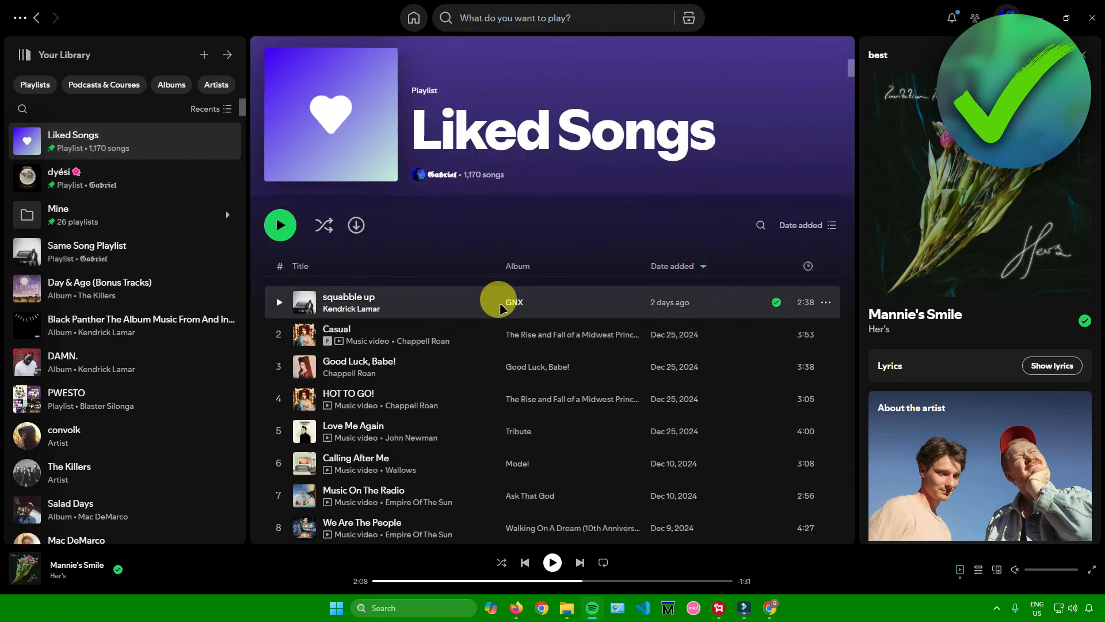
{"action": "mouse_move", "coordinate": [594, 289]}
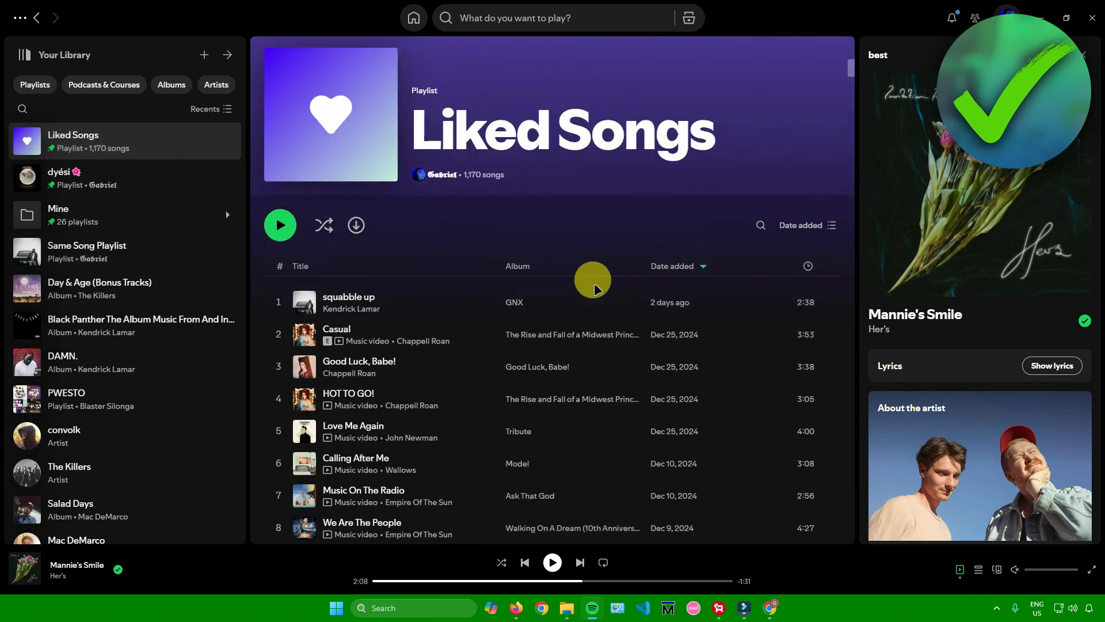
Step: Add 'squabble up' to Same Song Playlist again, choosing Add anyway on the duplicate warning
{"action": "left_click", "coordinate": [824, 306]}
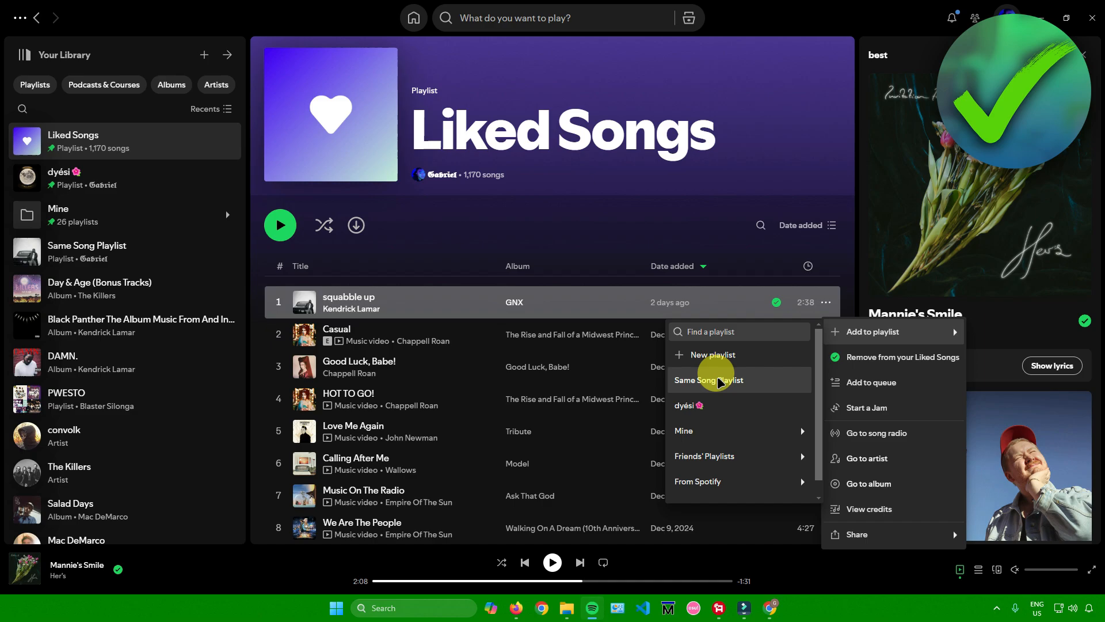
{"action": "left_click", "coordinate": [708, 380]}
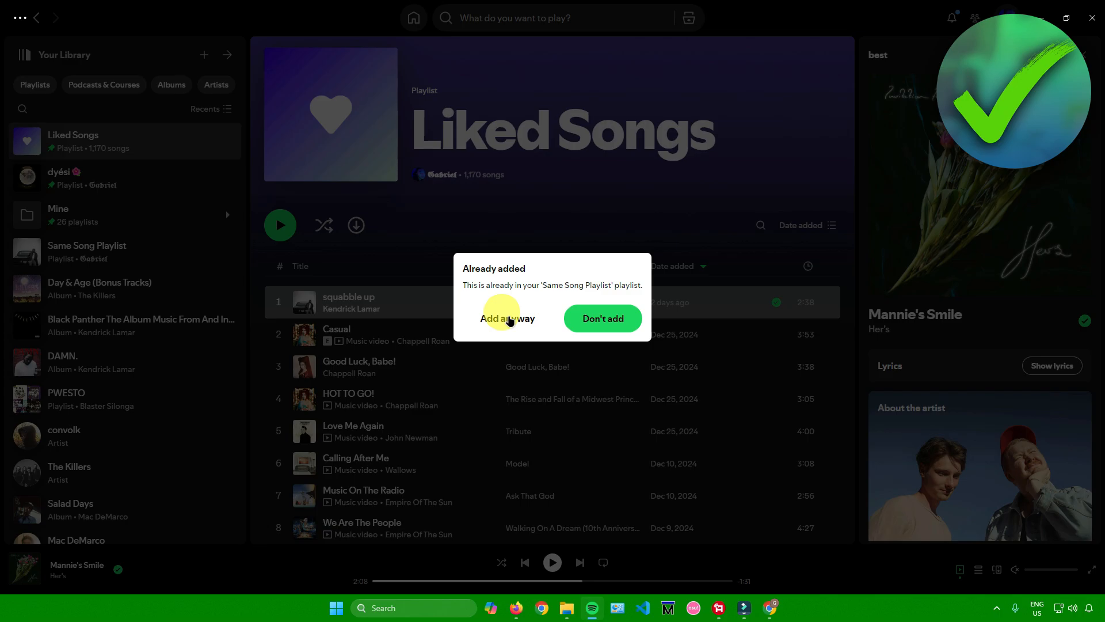
{"action": "left_click", "coordinate": [506, 318]}
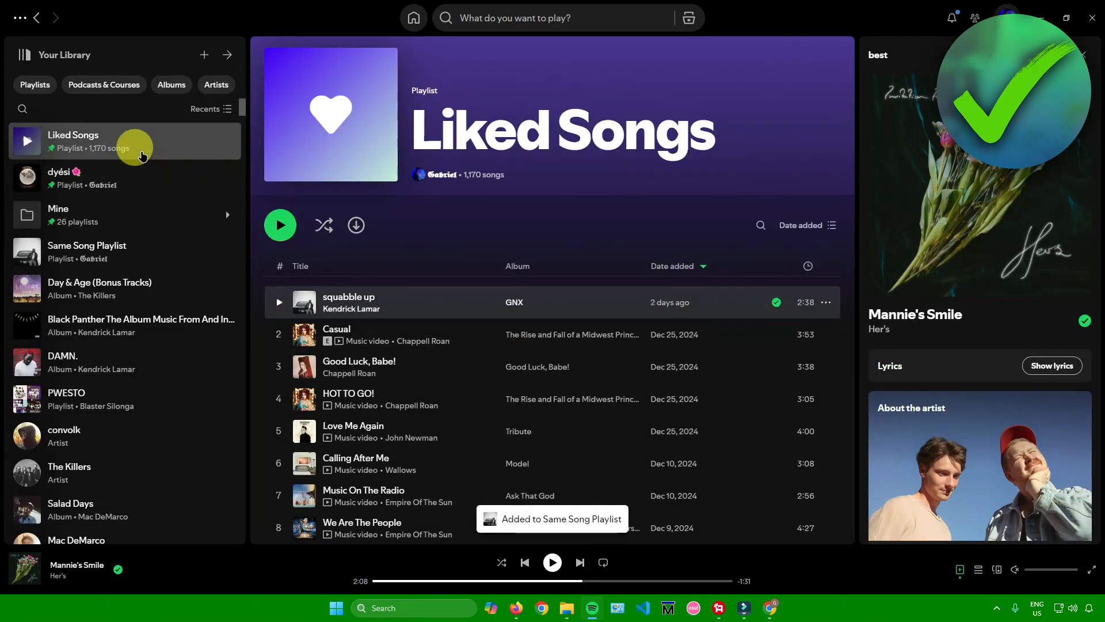
{"action": "mouse_move", "coordinate": [150, 253]}
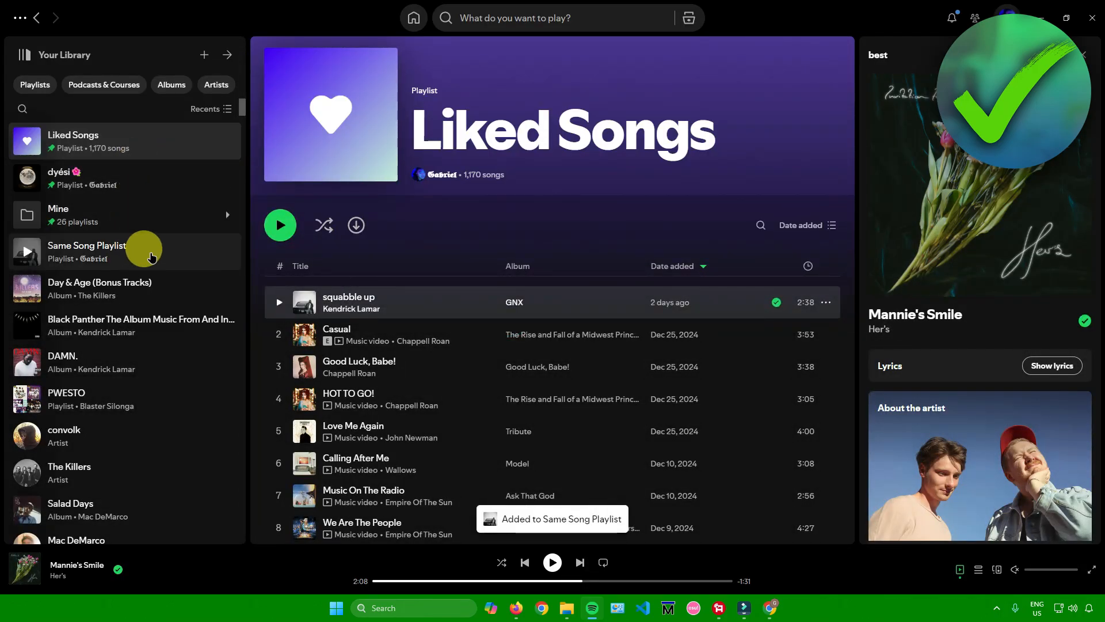
Step: View Same Song Playlist, now listing 'squabble up' twice
{"action": "left_click", "coordinate": [87, 252]}
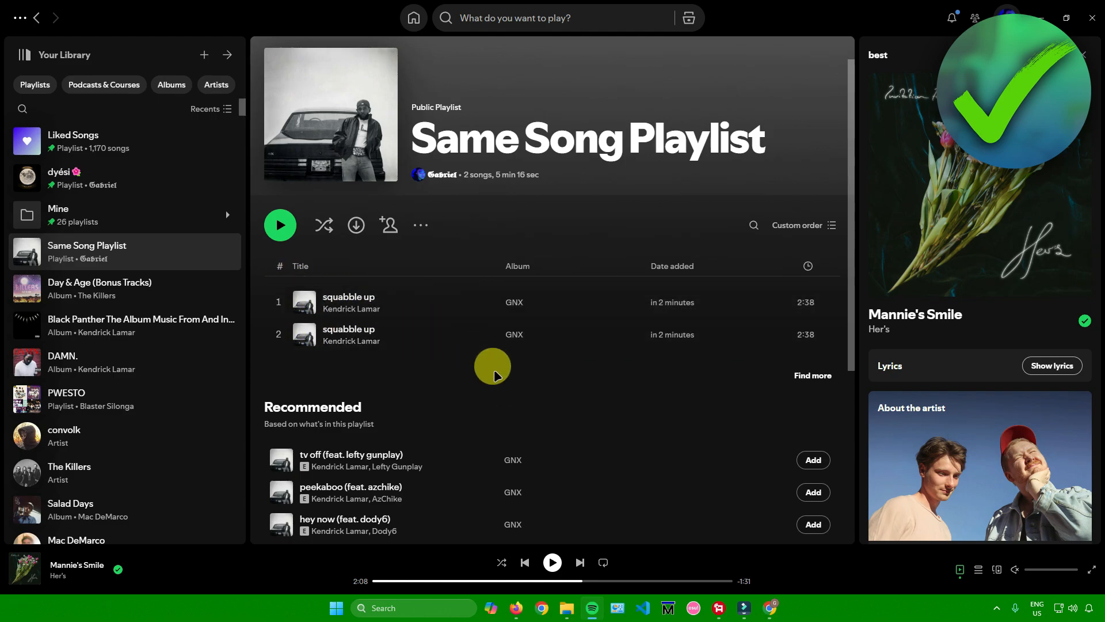
{"action": "mouse_move", "coordinate": [501, 375]}
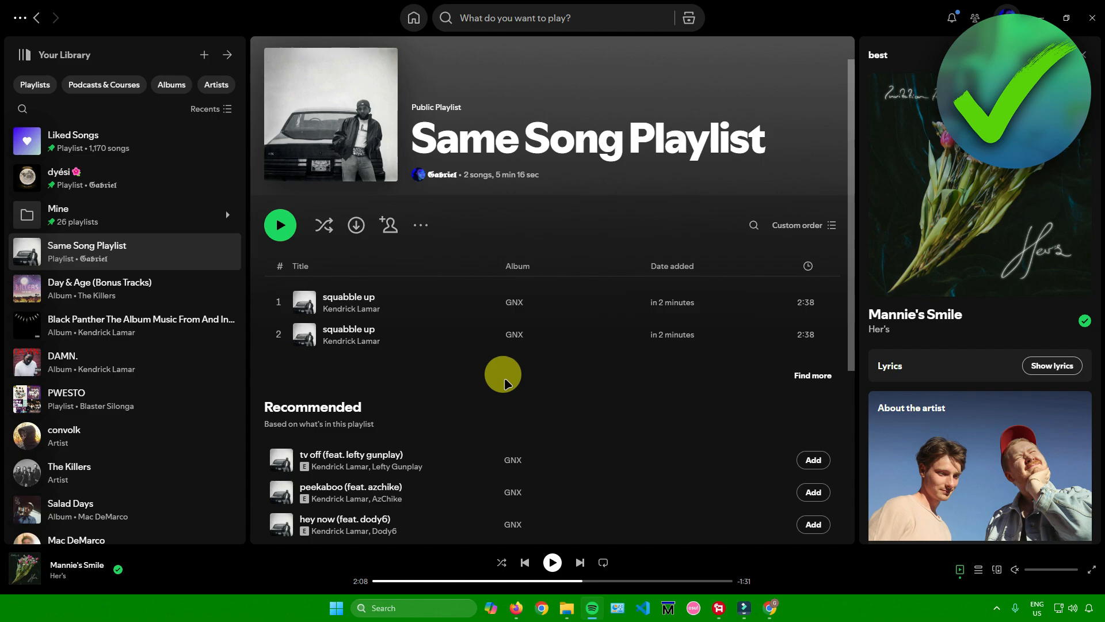